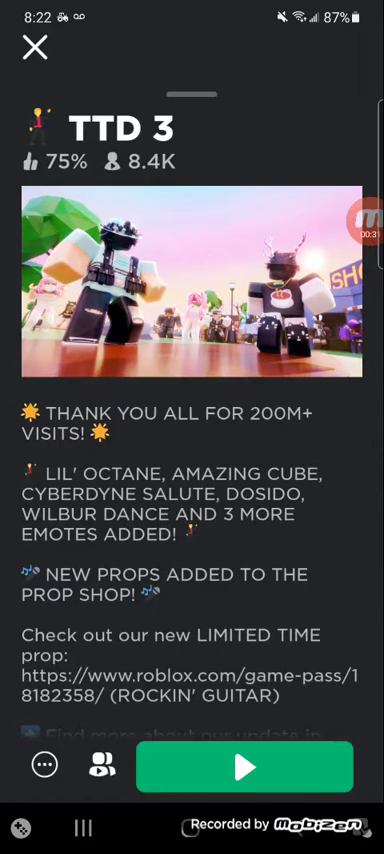
Scroll the TTD 3 page down to its Developer (Emotes CO.), Max People and Genre details
scroll("down", 3)
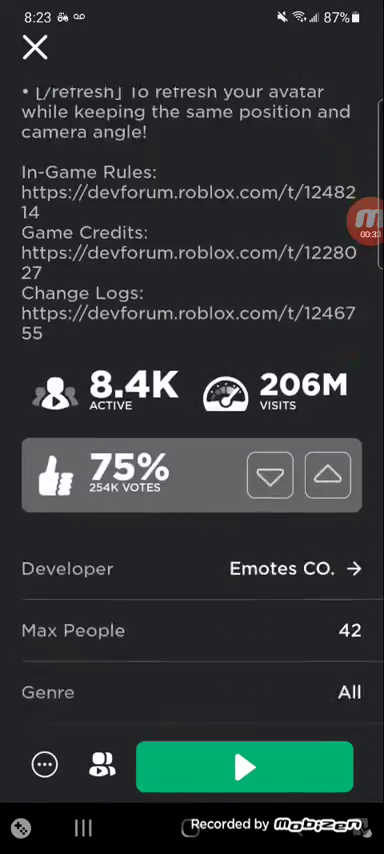
scroll("down", 3)
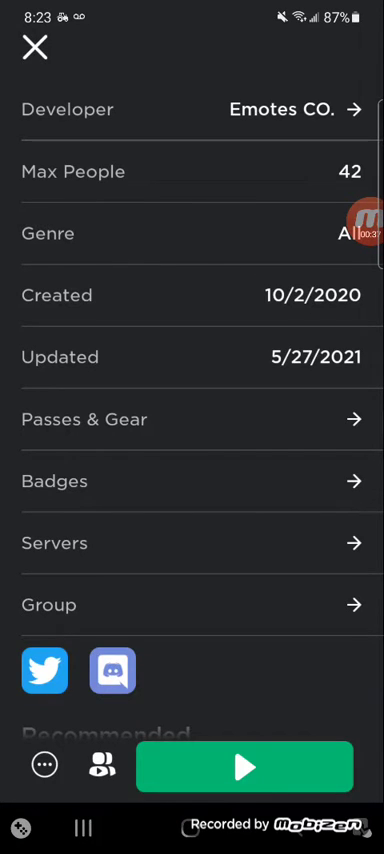
left_click(192, 604)
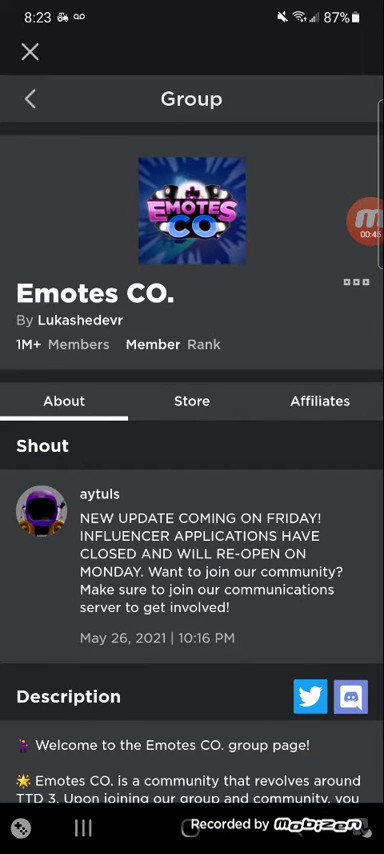
left_click(352, 276)
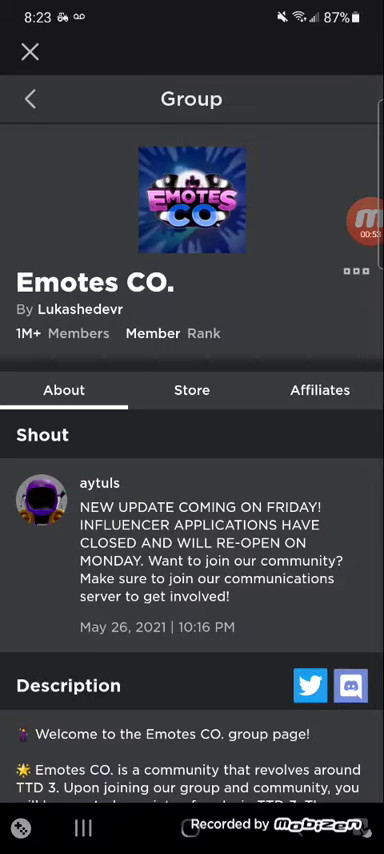
scroll("down", 3)
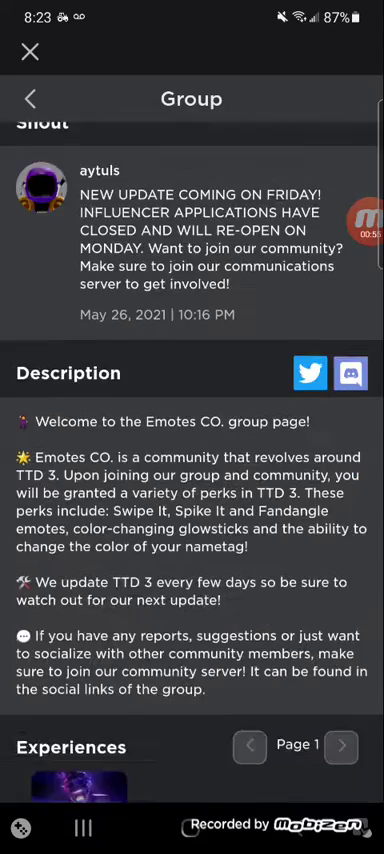
scroll("down", 3)
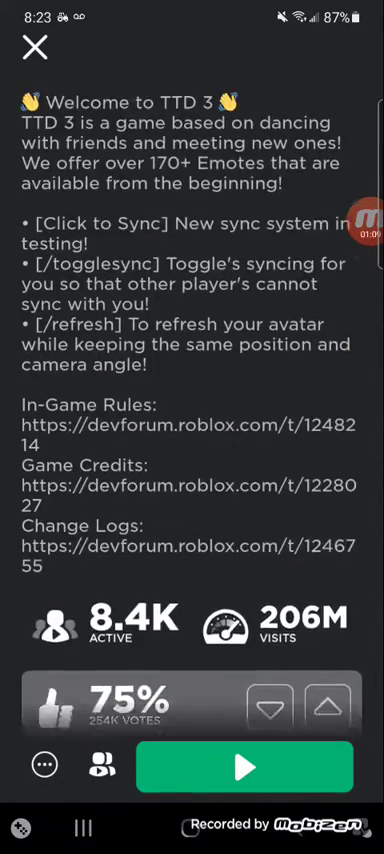
scroll("down", 3)
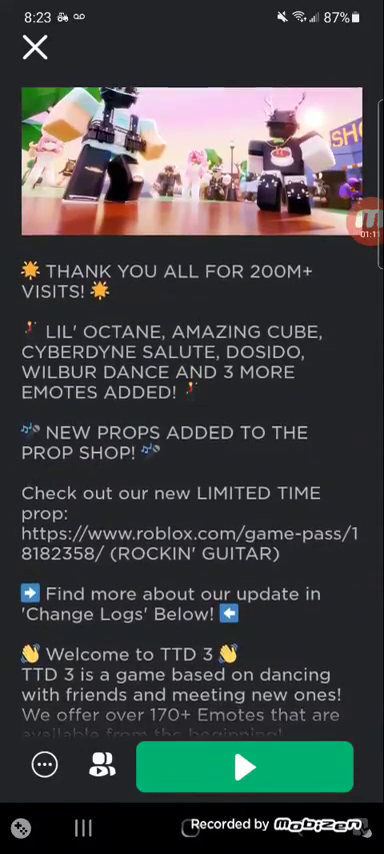